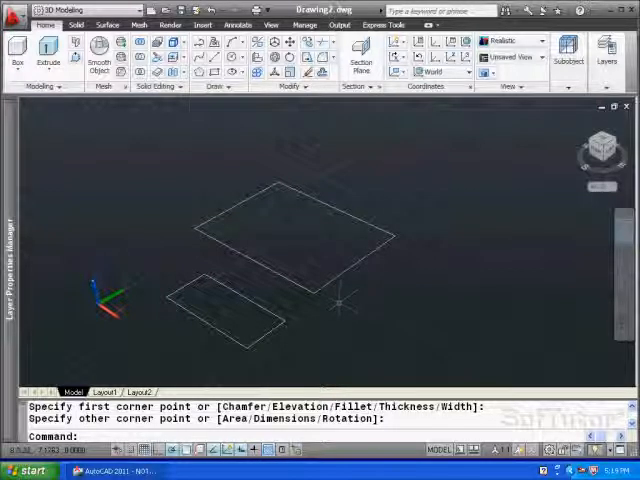
# Erase all existing objects and make the base surface layer current in the Layer Properties Manager.
pyautogui.press('ctrl+a')
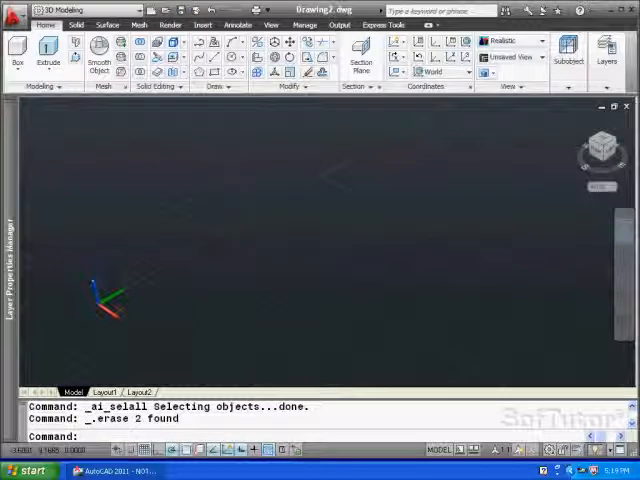
pyautogui.click(604, 50)
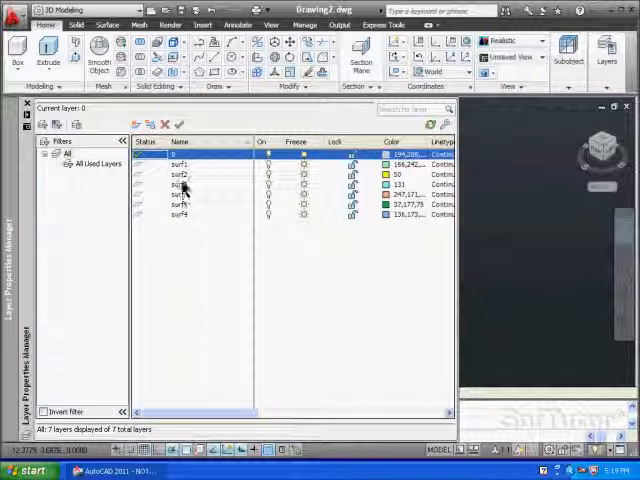
pyautogui.click(184, 164)
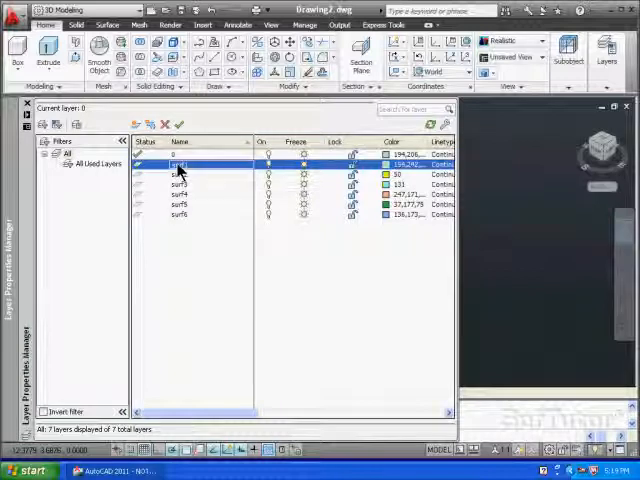
pyautogui.click(184, 162)
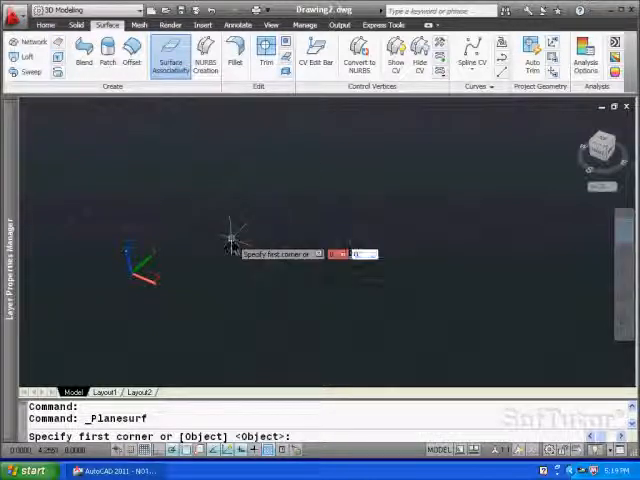
# Draw the green planar base surface from corner 0,0 and orbit to check it in 3D.
pyautogui.write('0,0')
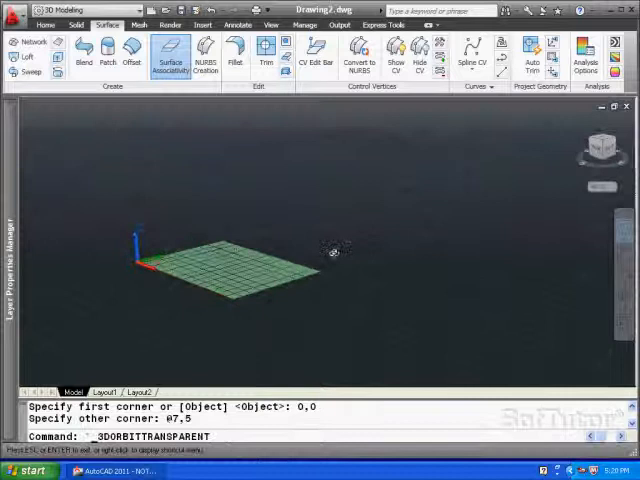
pyautogui.moveTo(340, 250); pyautogui.dragTo(410, 316)
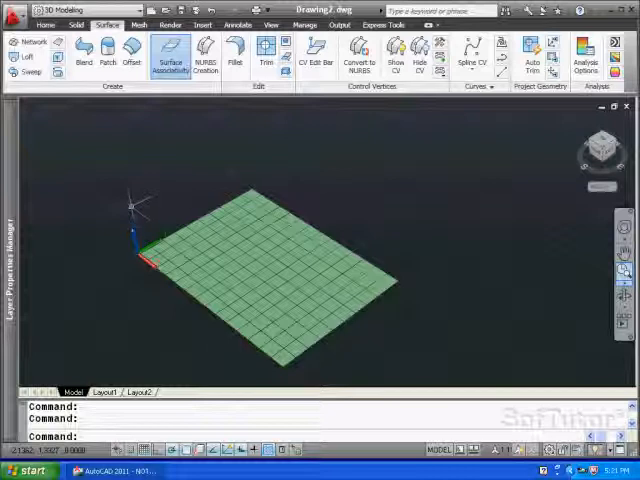
# Rotate the UCS -90 degrees about Y so it stands upright for the wall.
pyautogui.click(272, 24)
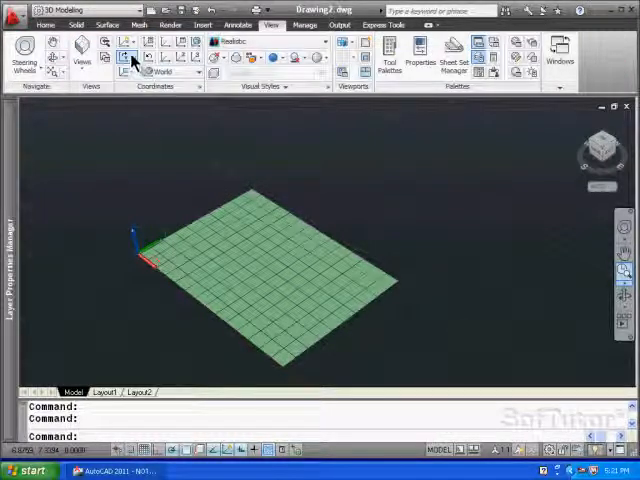
pyautogui.moveTo(128, 56)
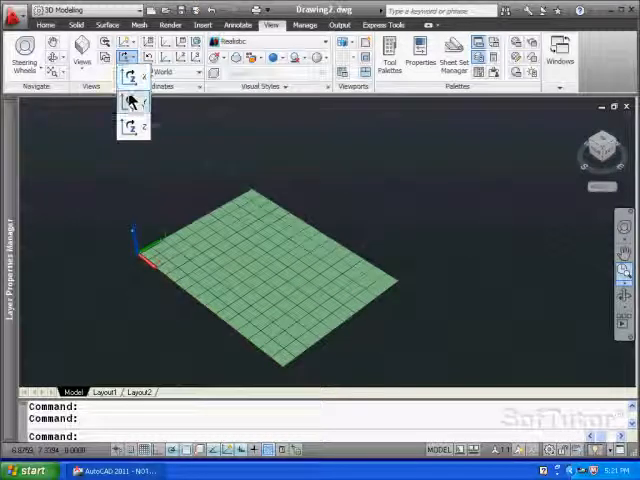
pyautogui.click(136, 100)
pyautogui.write('-90')
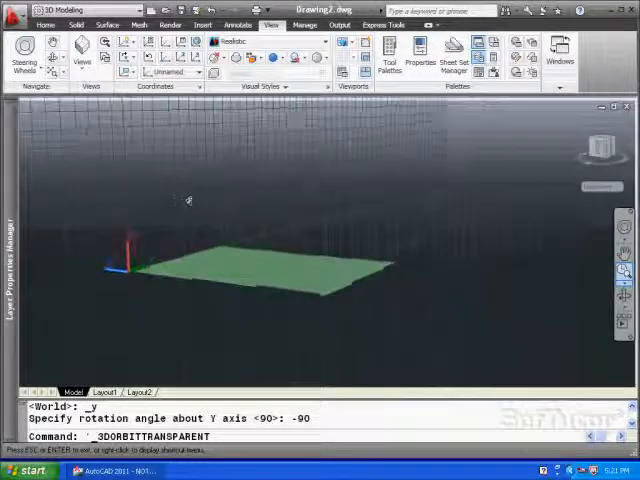
pyautogui.moveTo(188, 200); pyautogui.dragTo(236, 196)
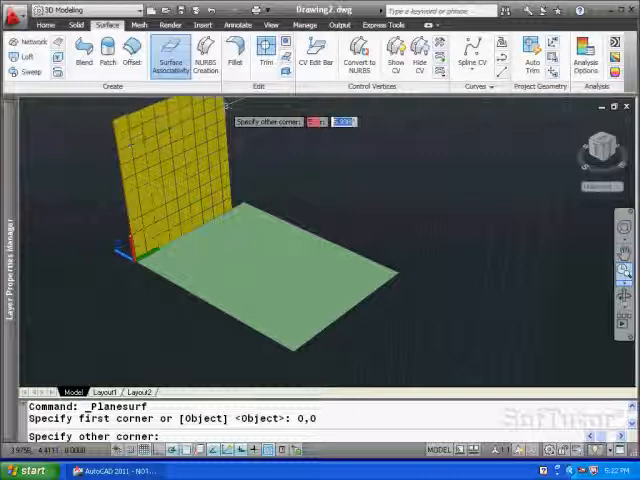
# Draw the yellow upright 5x5 wall from 0,0 to @5,5 along the base edge.
pyautogui.write('@5,5')
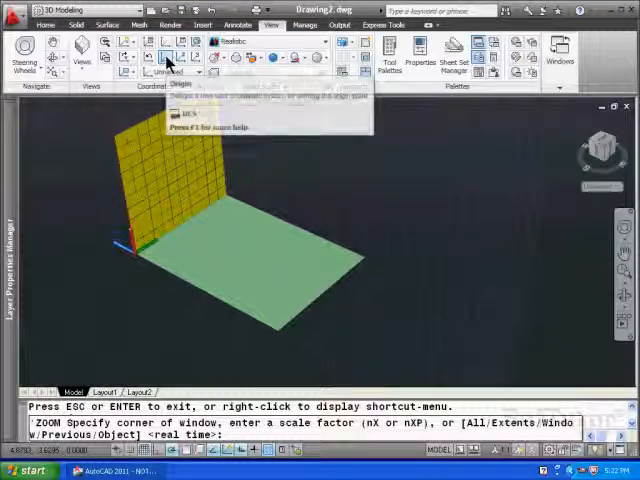
pyautogui.moveTo(168, 56)
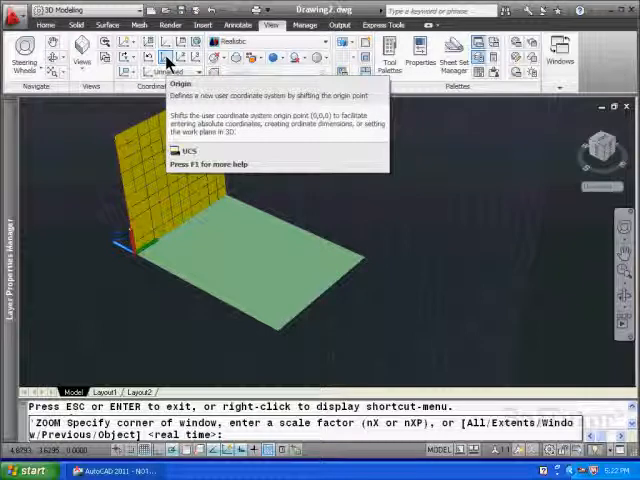
# Move the UCS origin to another corner of the base for the next wall.
pyautogui.click(164, 56)
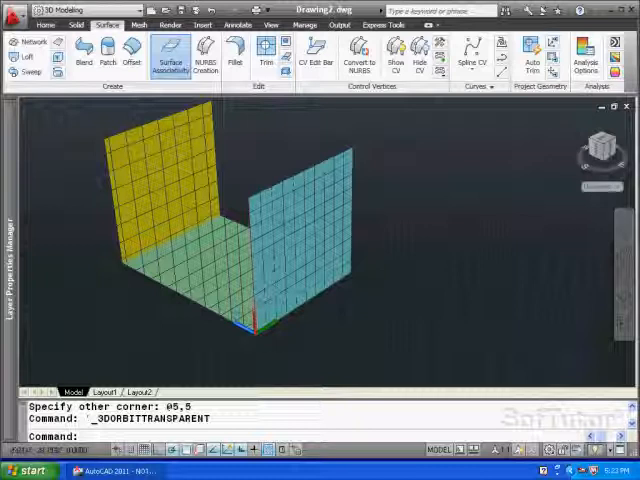
pyautogui.moveTo(424, 268)
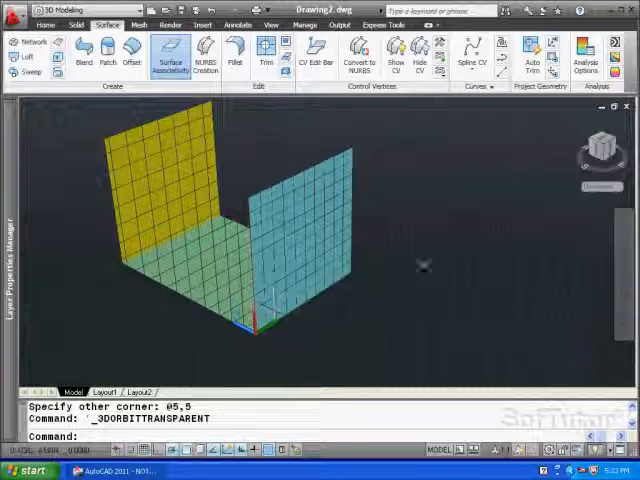
pyautogui.moveTo(476, 240)
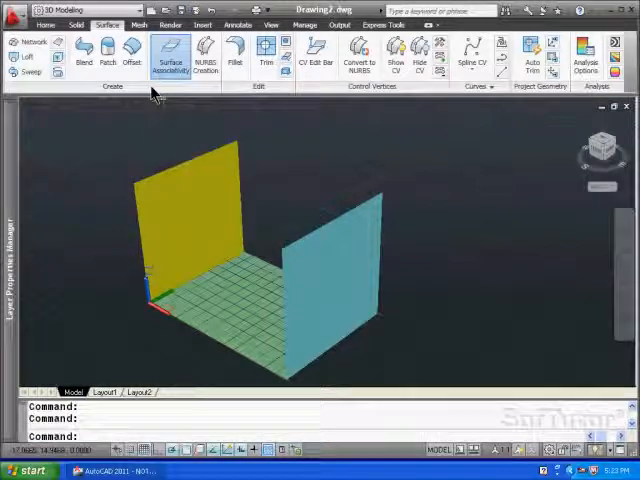
# Add the cyan 5x5 wall at the opposite end and erase the stray object.
pyautogui.click(40, 24)
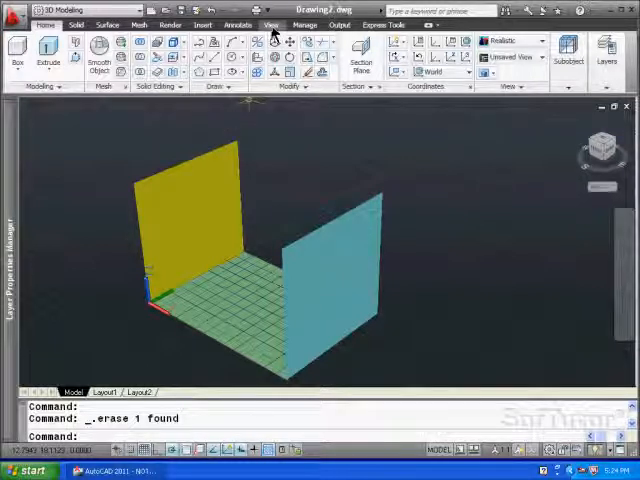
# Move the UCS to the wall top and make the top surface layer current.
pyautogui.click(268, 24)
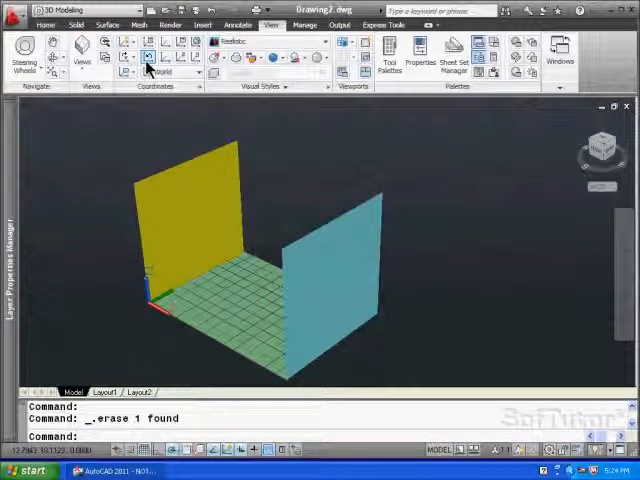
pyautogui.click(140, 56)
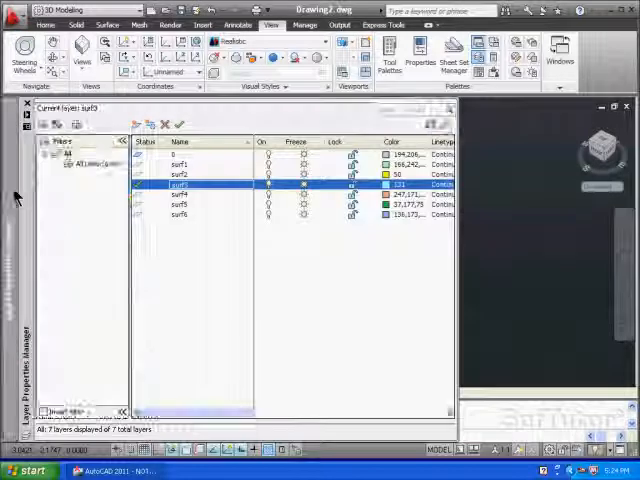
pyautogui.click(180, 194)
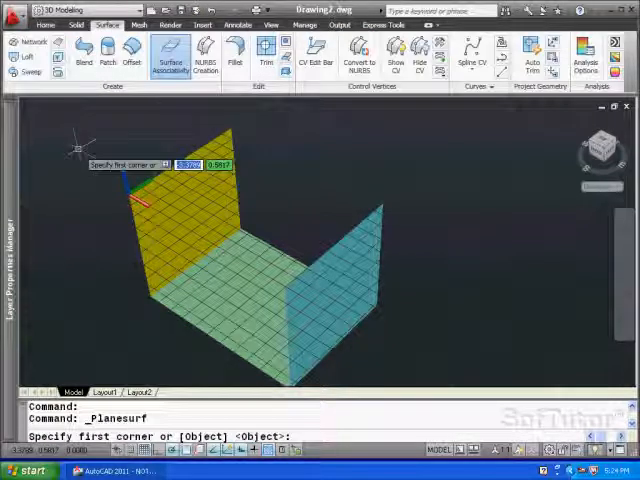
# Draw the orange planar top surface from 0,0 across the walls and orbit to view the finished box.
pyautogui.write('0,0')
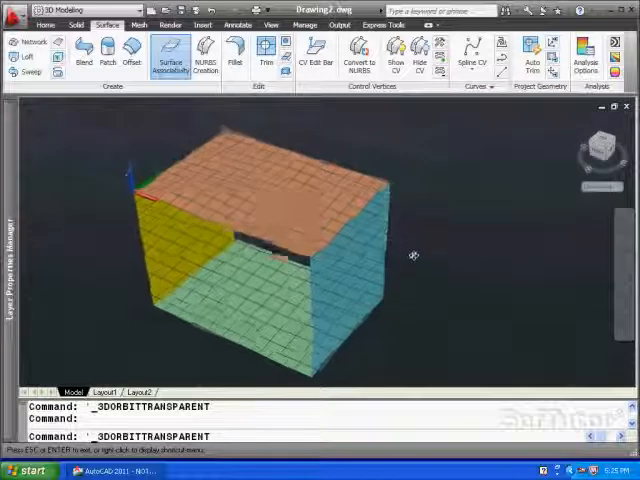
pyautogui.moveTo(410, 256); pyautogui.dragTo(416, 236)
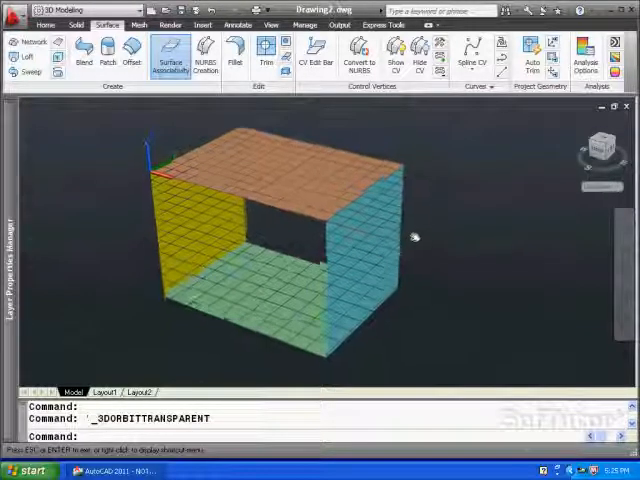